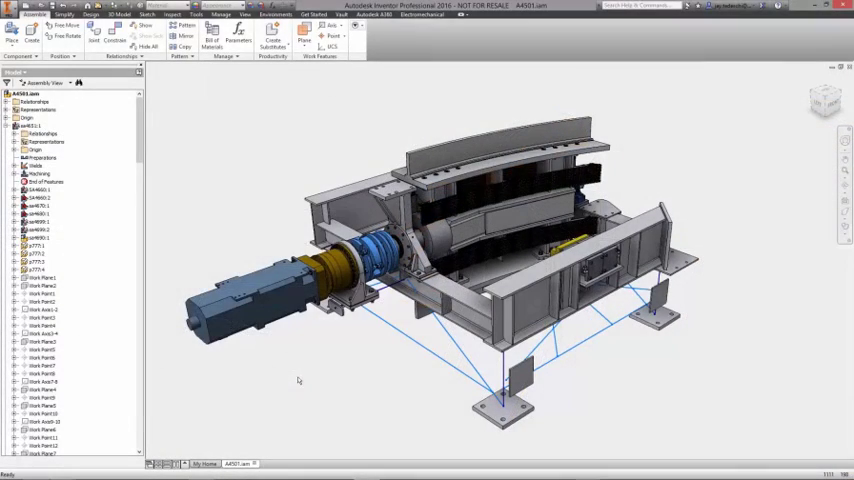
# Open the frame skeleton component on its own from the browser's right-click menu.
pyautogui.rightClick(30, 236)
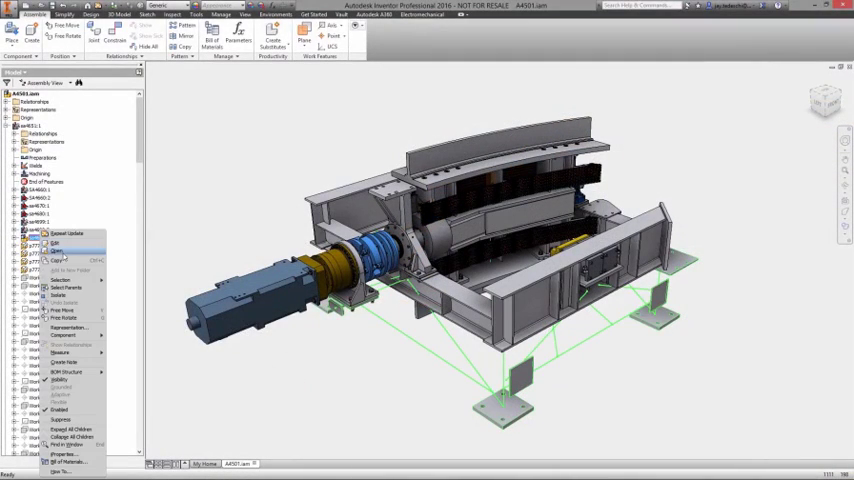
pyautogui.click(58, 244)
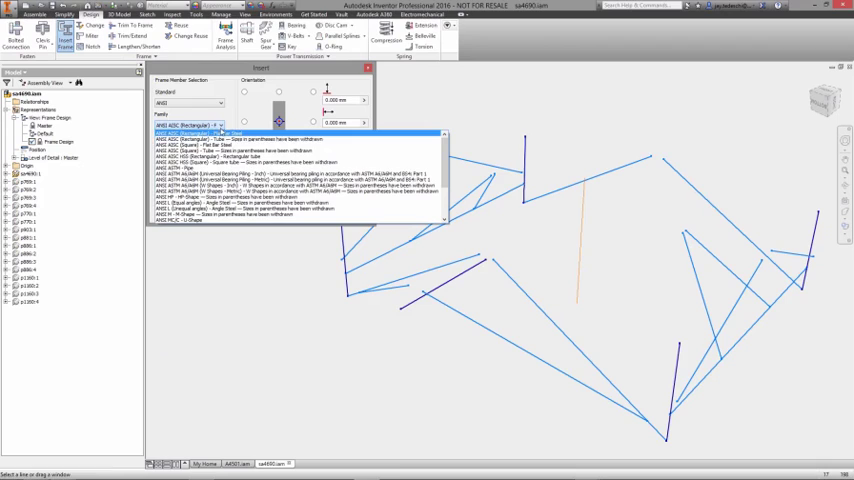
# Choose a square tube profile and create members on the four legs, base rails and diagonal braces.
pyautogui.click(200, 156)
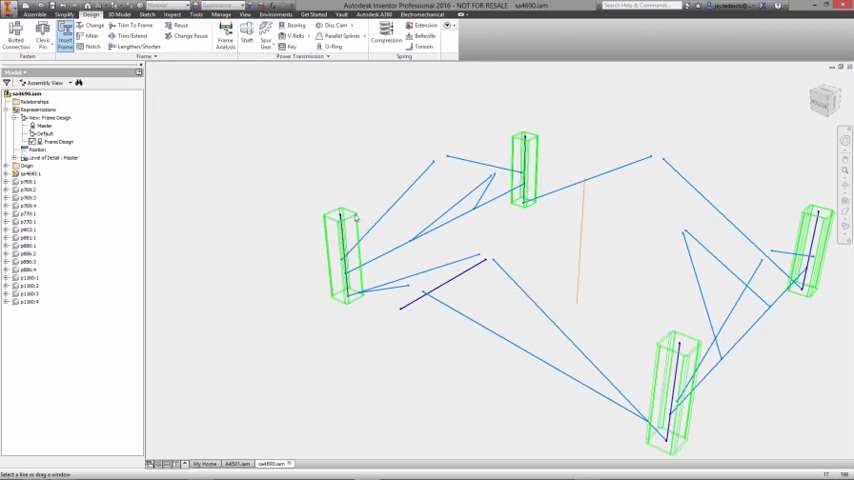
pyautogui.click(64, 40)
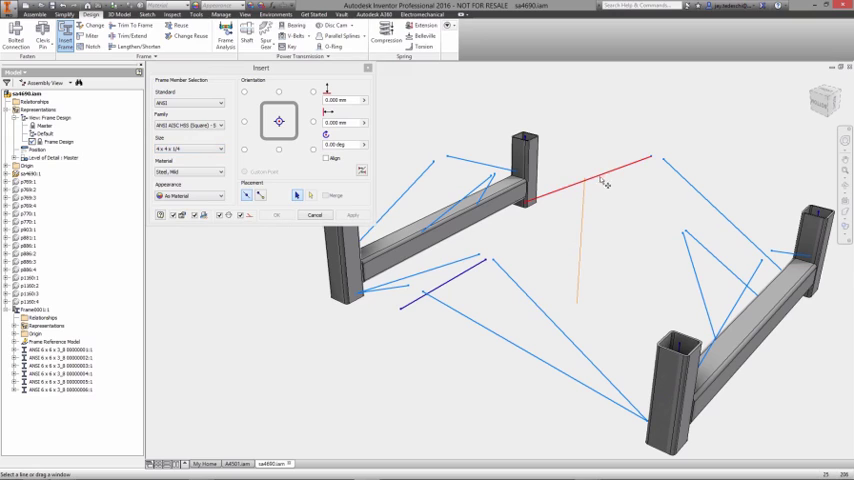
pyautogui.click(604, 184)
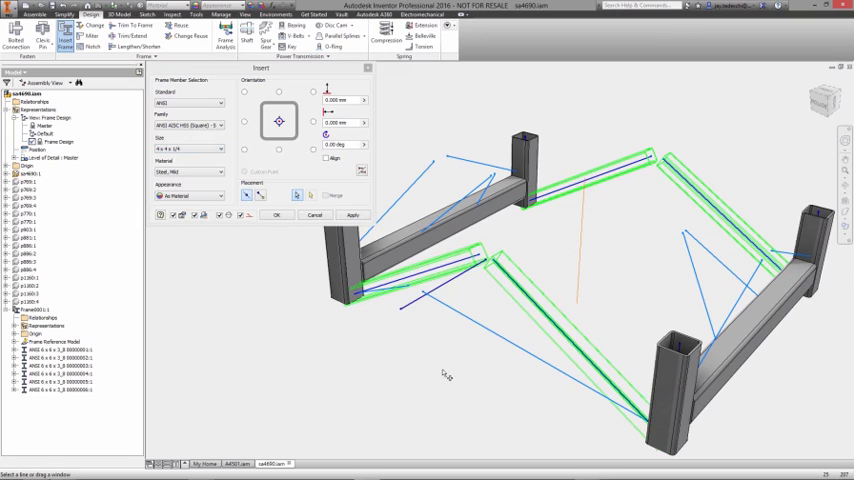
pyautogui.click(276, 216)
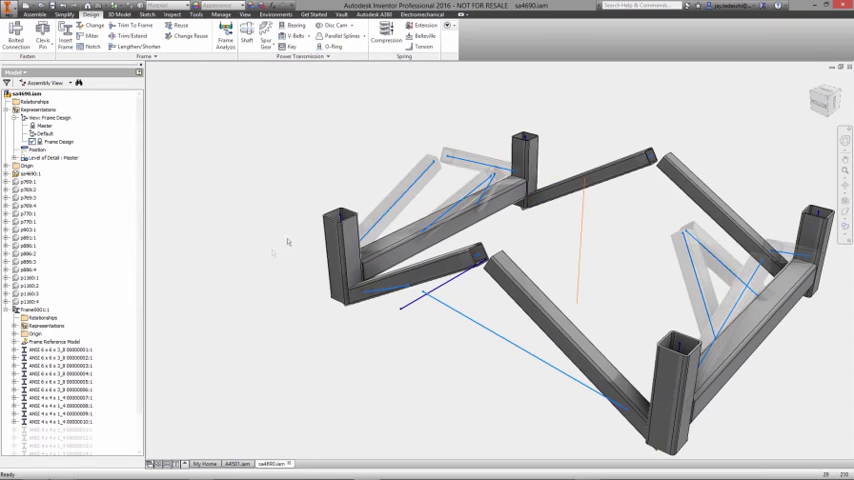
# Extend the diagonal brace members to the faces of the adjoining tubes.
pyautogui.click(128, 36)
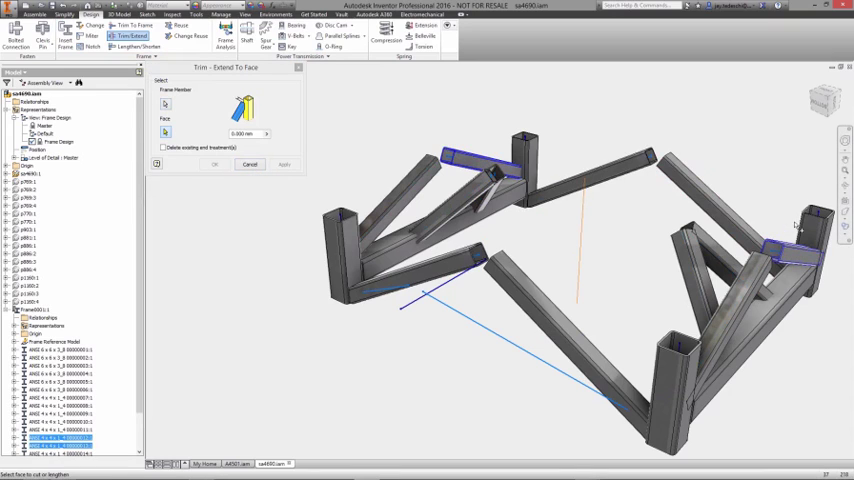
pyautogui.click(420, 220)
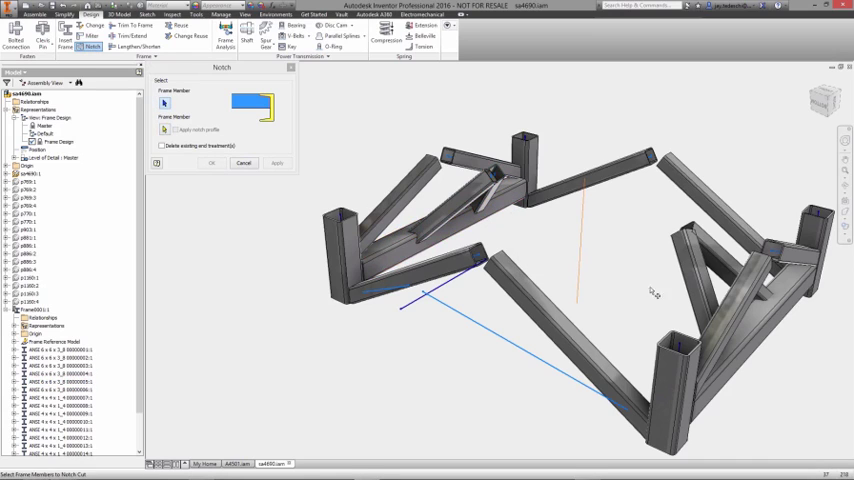
pyautogui.moveTo(654, 292)
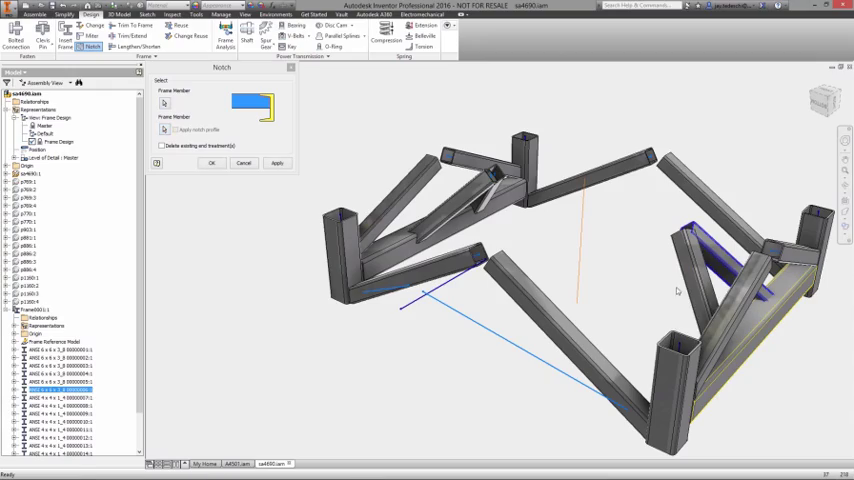
# Finish picking the members to notch and continue to the notching member selection.
pyautogui.rightClick(340, 212)
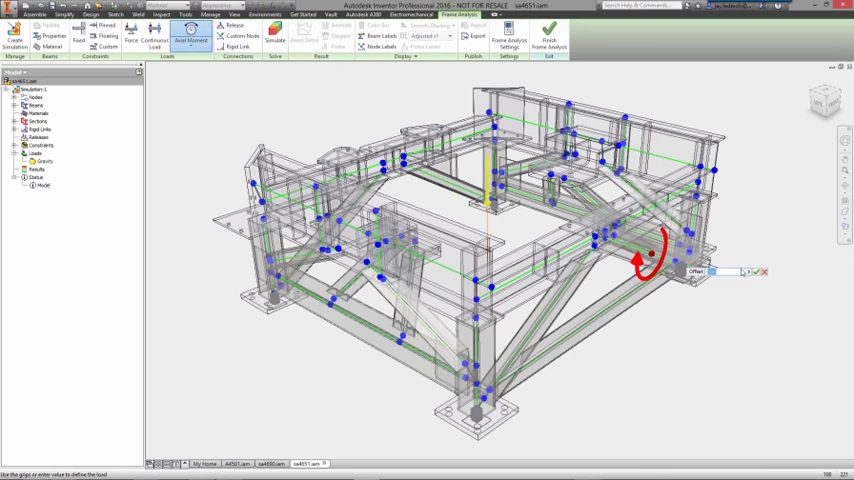
# Place a moment load of magnitude 520000 on a frame member and confirm it.
pyautogui.click(752, 272)
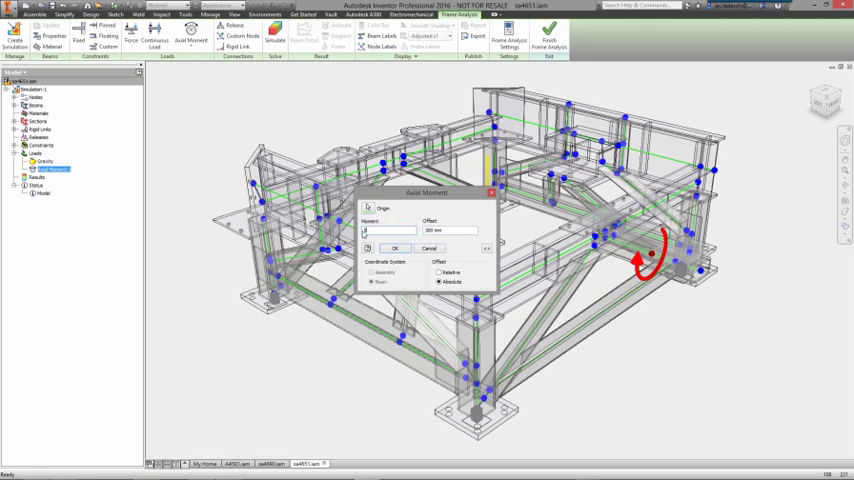
pyautogui.write('520000')
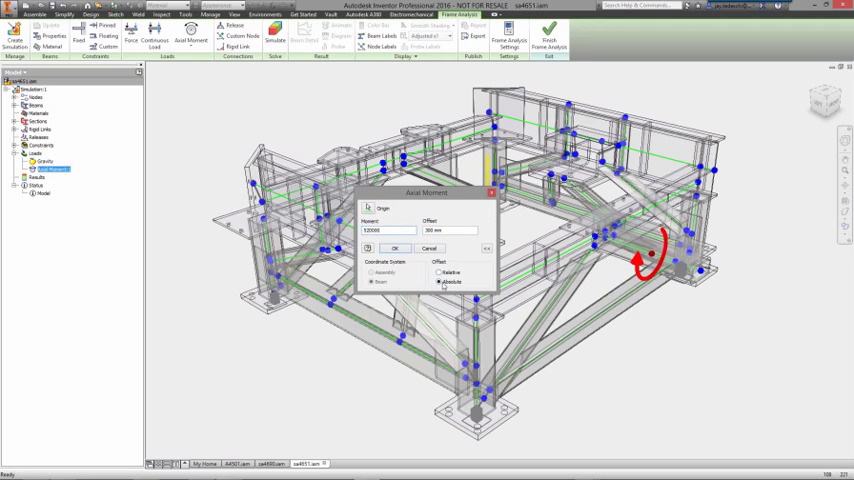
pyautogui.click(394, 246)
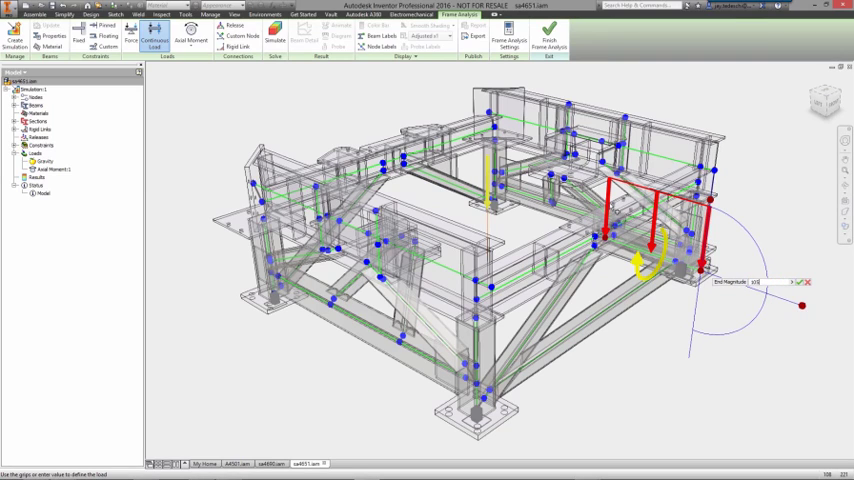
# Confirm the continuous load on the right-side beam and run the simulation.
pyautogui.click(798, 280)
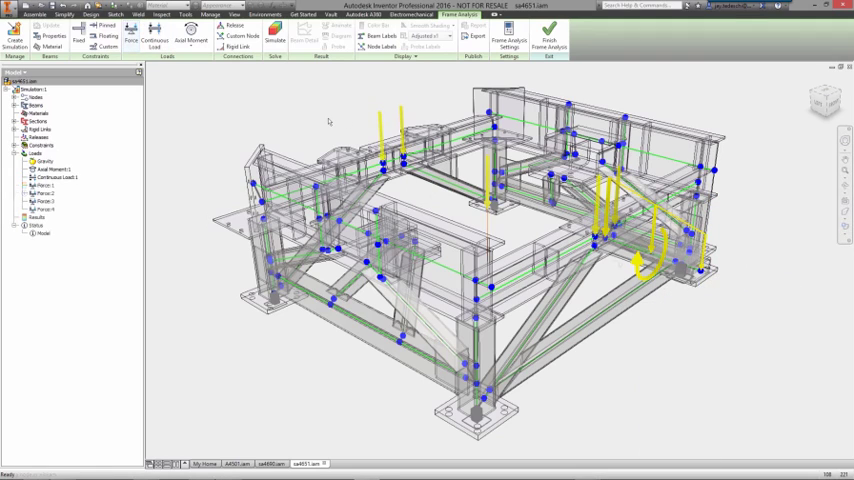
pyautogui.click(276, 38)
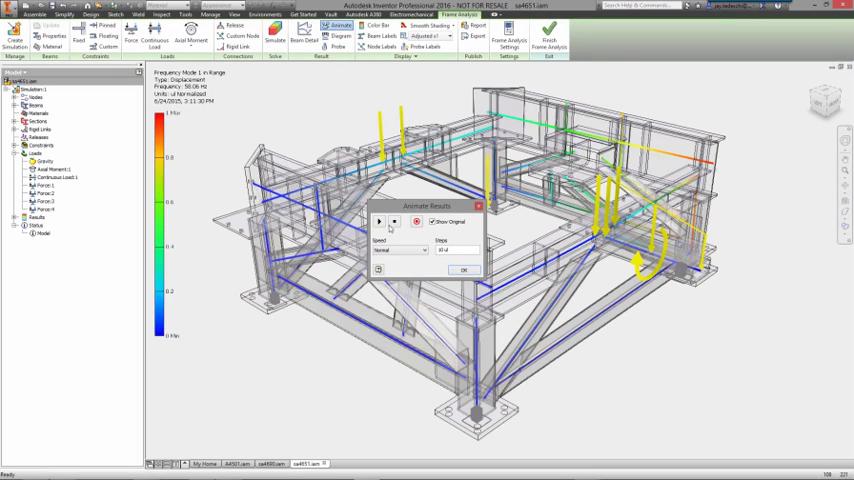
# Play the displacement result animation of the frame's deformation.
pyautogui.click(380, 220)
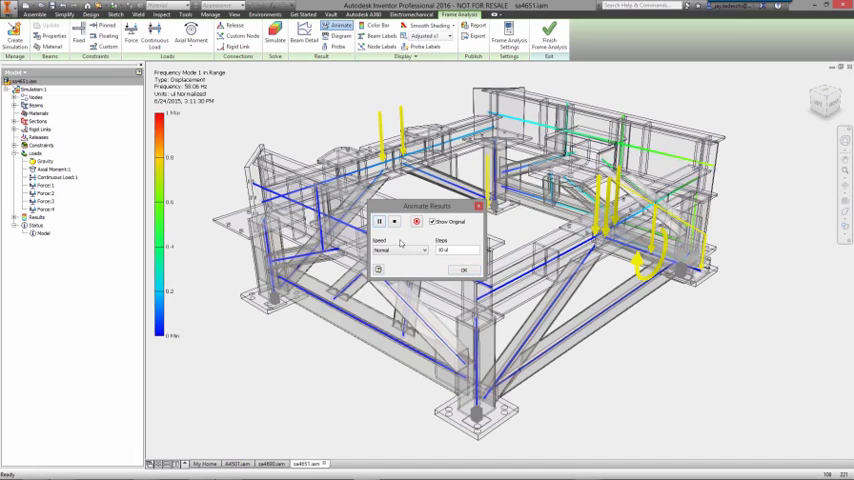